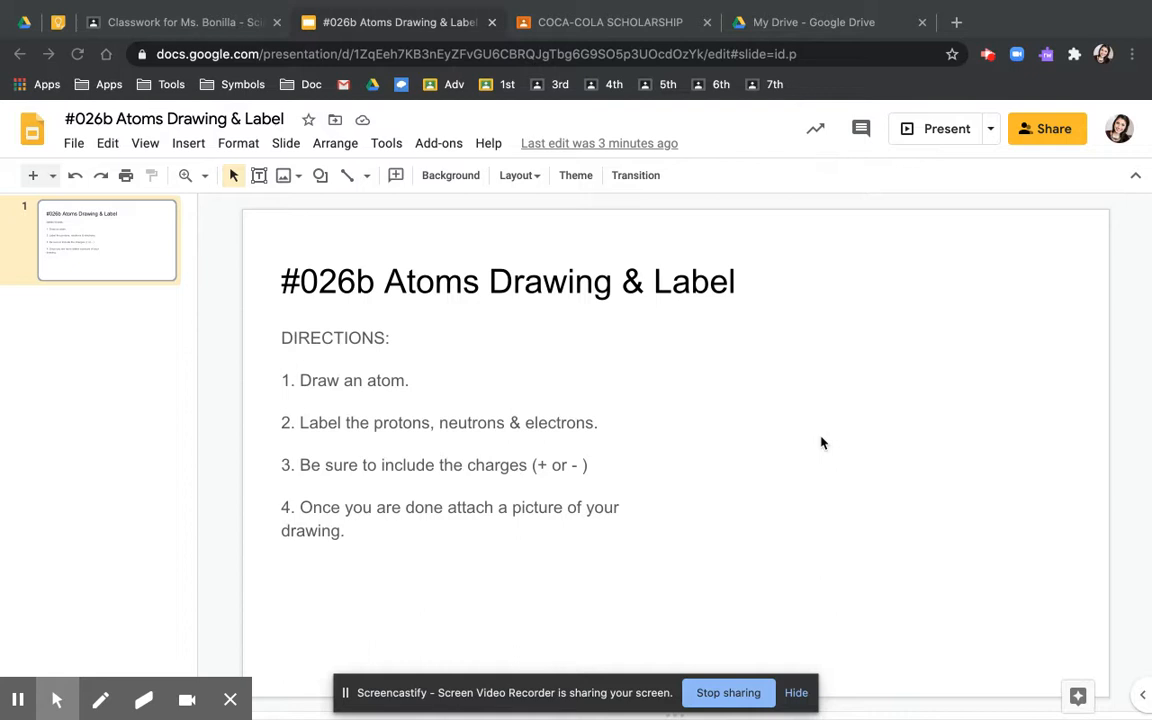
mouse_move(528, 312)
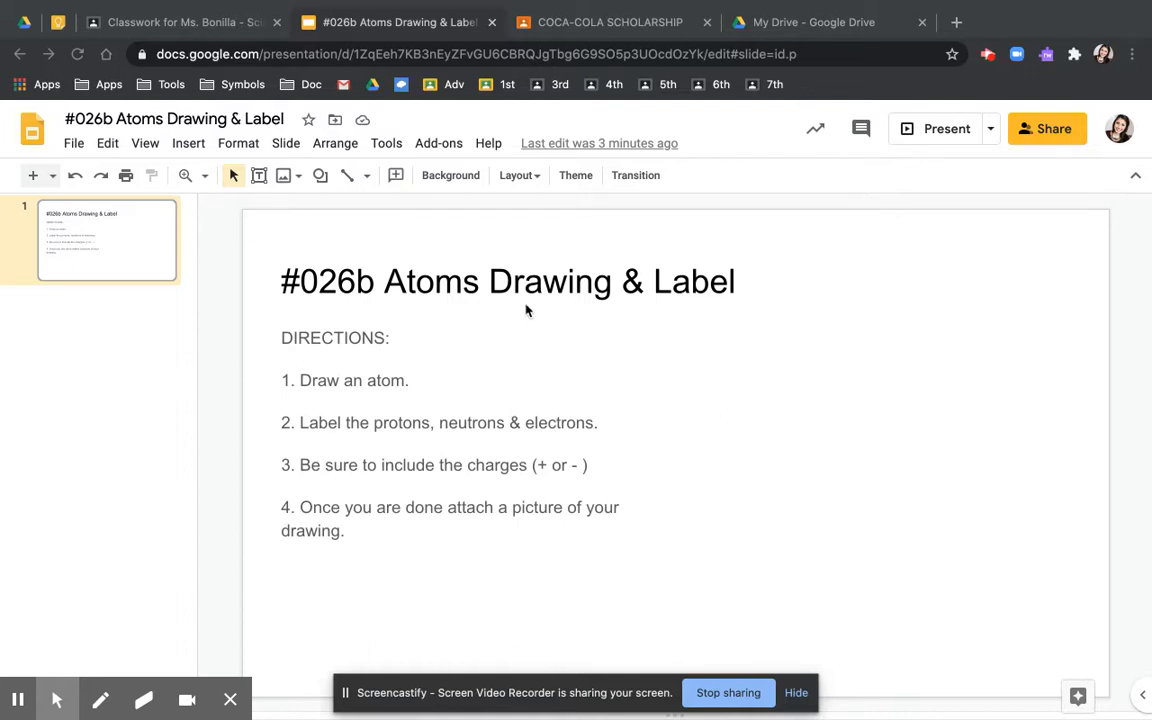
mouse_move(518, 184)
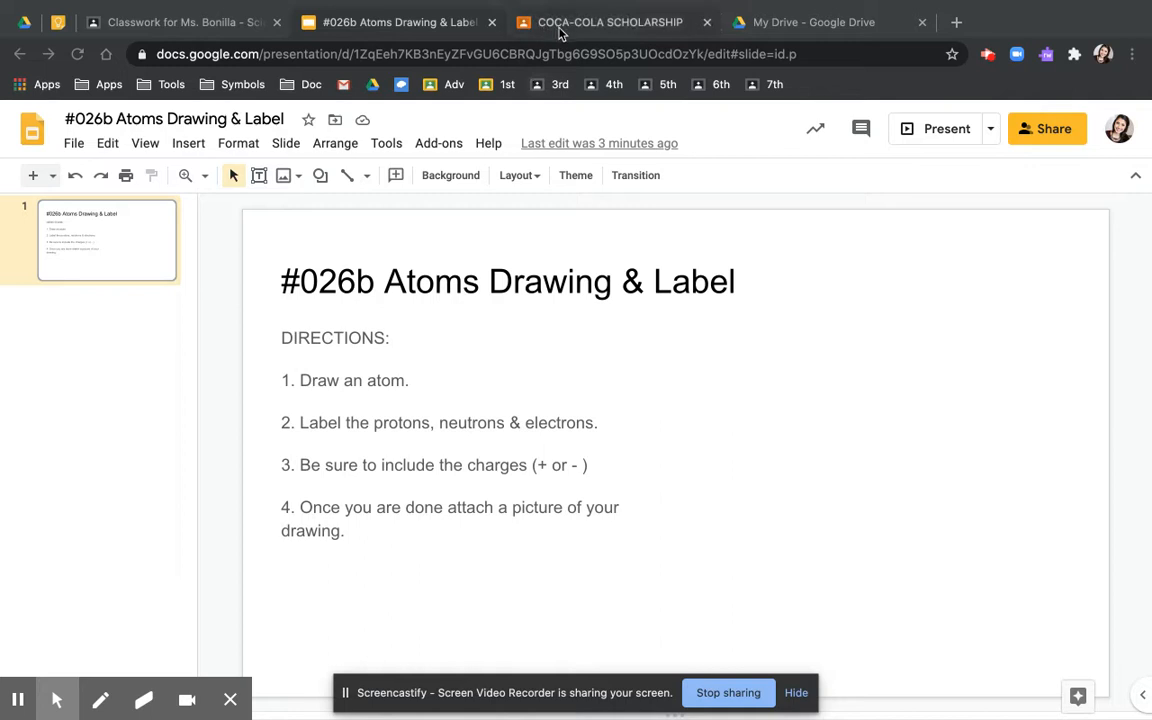
Create a new Drawings file as your work on the COCA-COLA SCHOLARSHIP assignment.
left_click(600, 22)
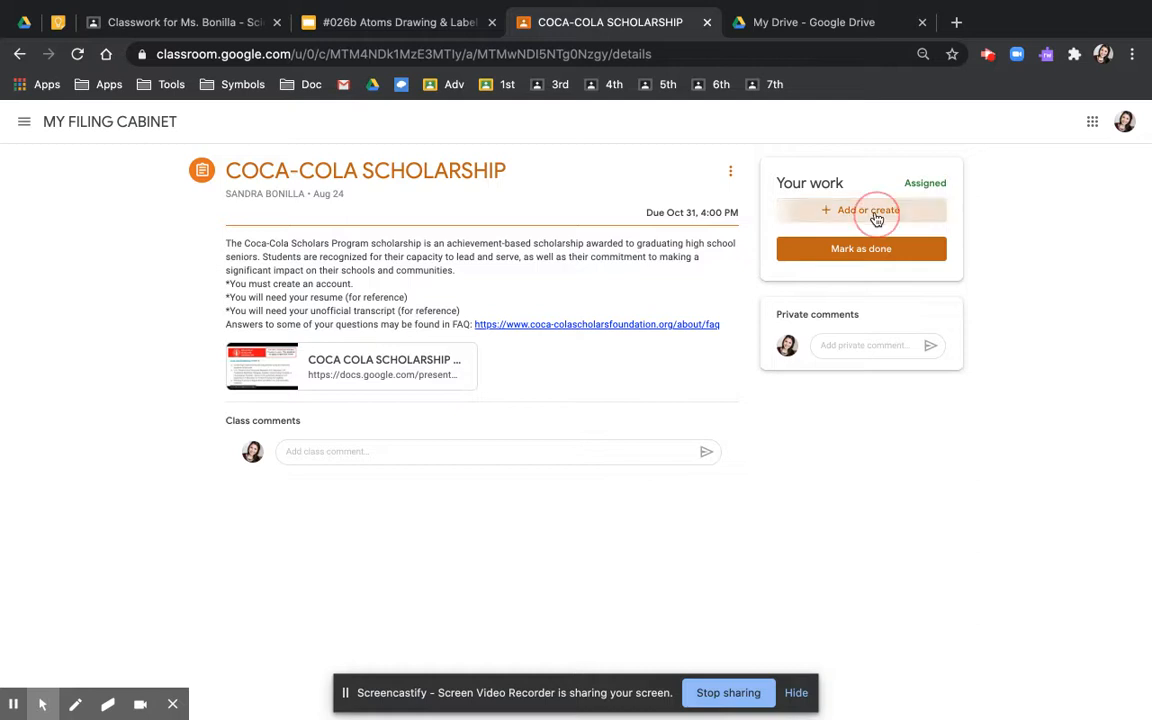
left_click(860, 210)
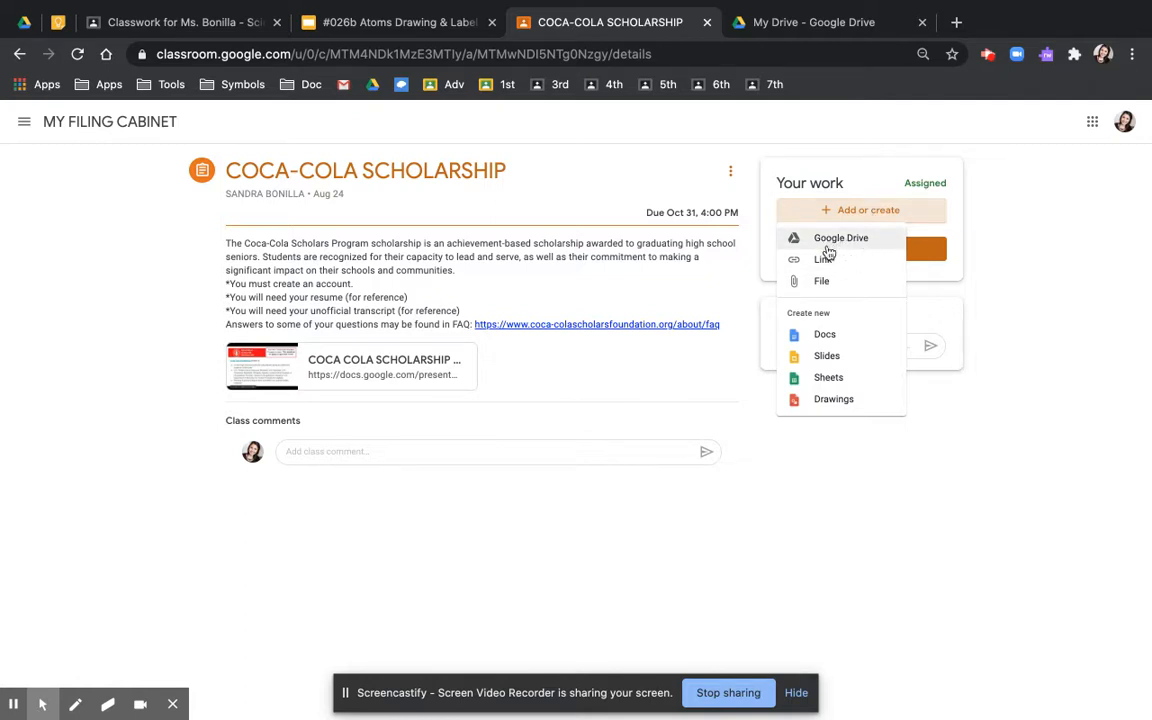
mouse_move(828, 248)
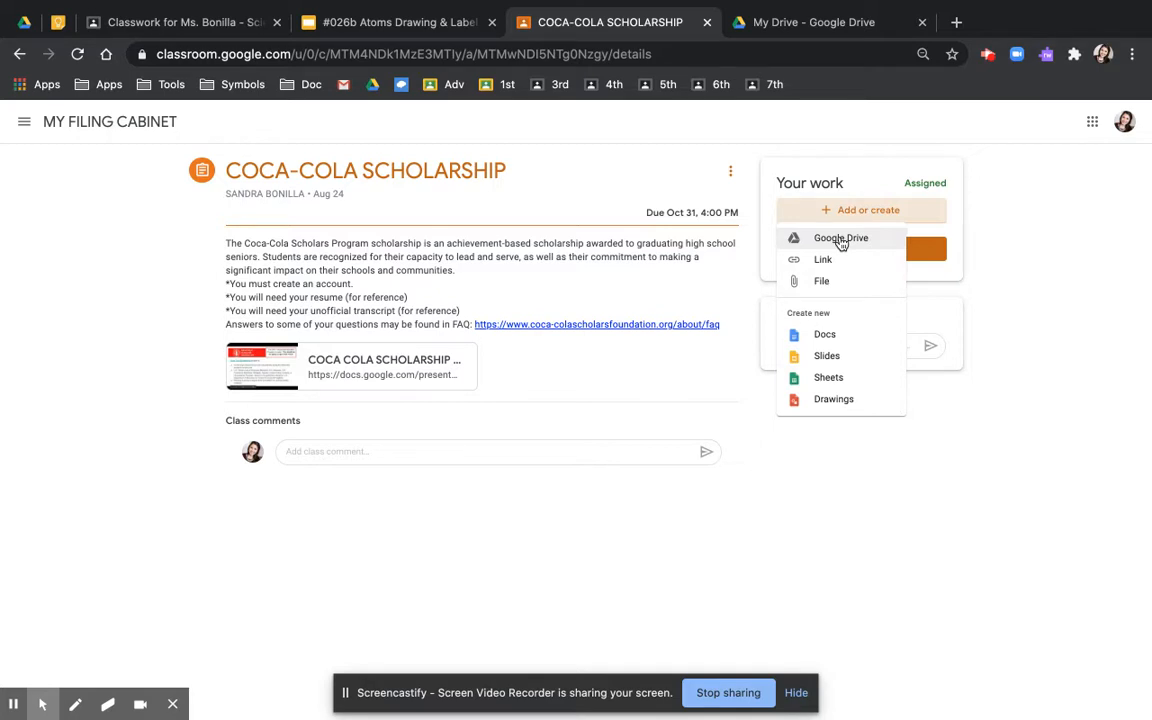
mouse_move(832, 400)
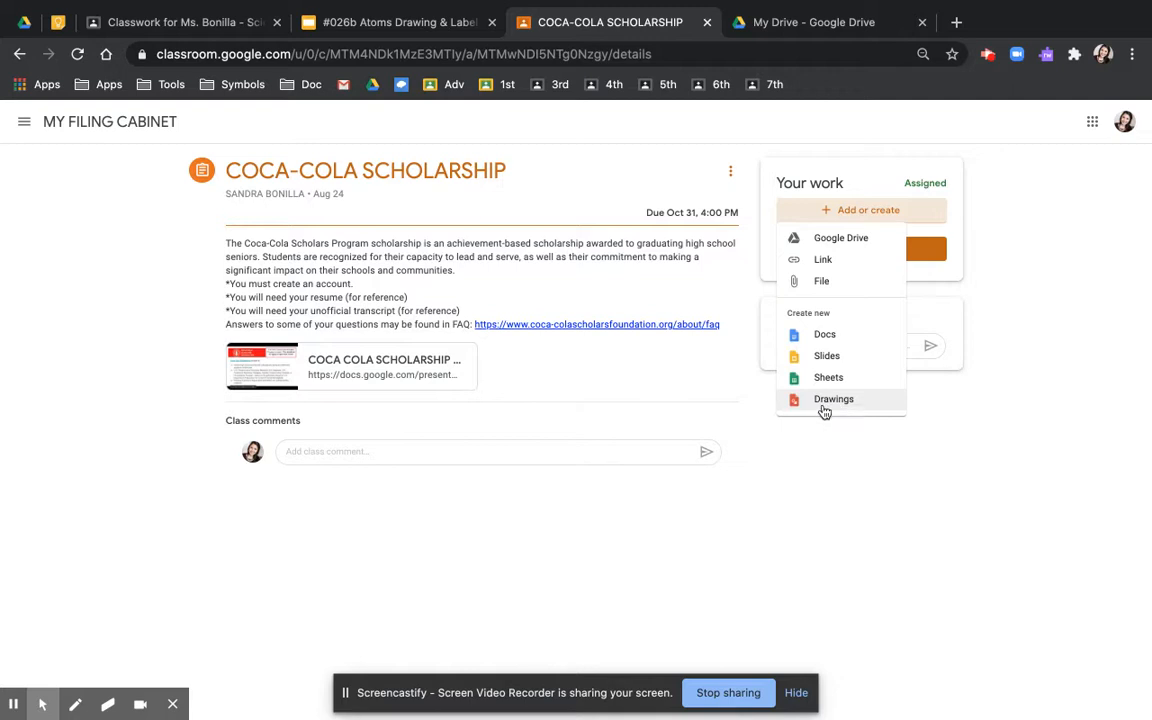
left_click(832, 400)
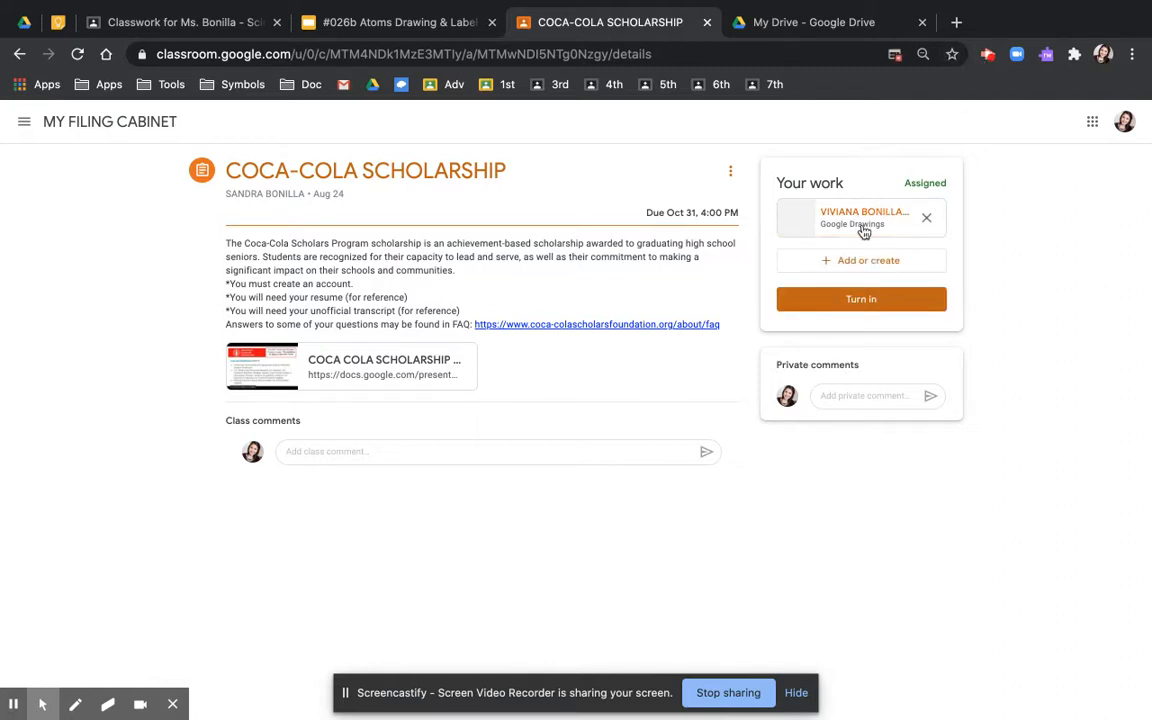
Draw an oval near the centre of the new drawing's canvas as the atom's nucleus.
left_click(864, 216)
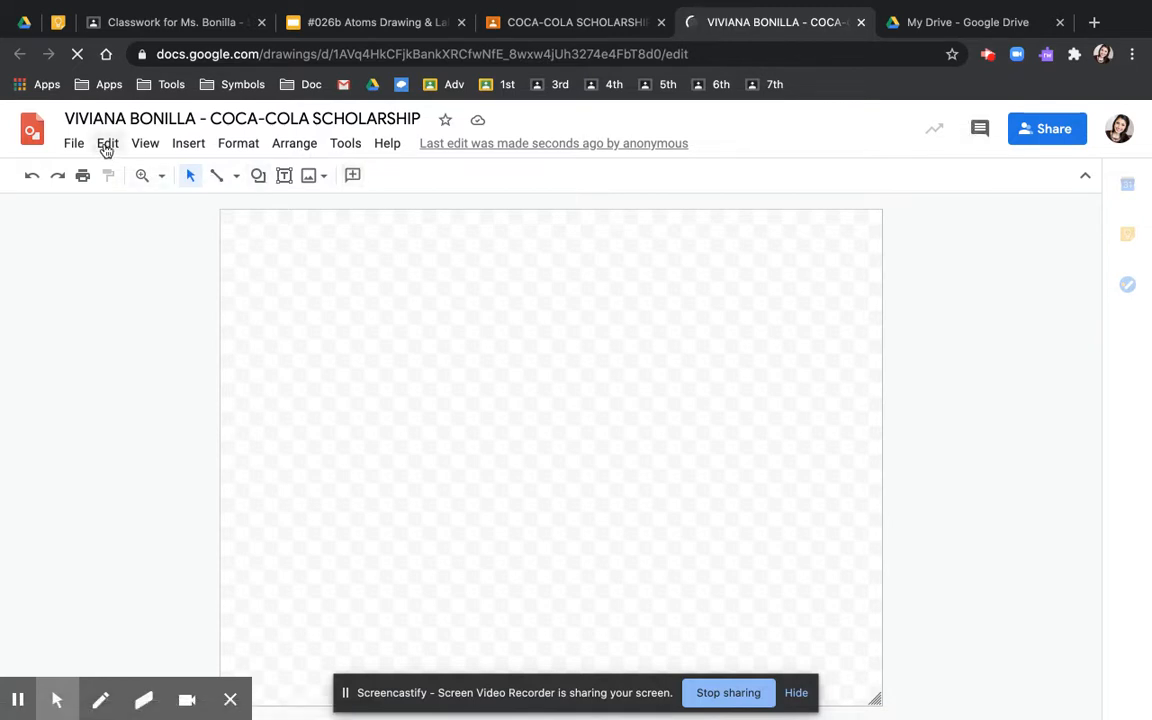
left_click(108, 144)
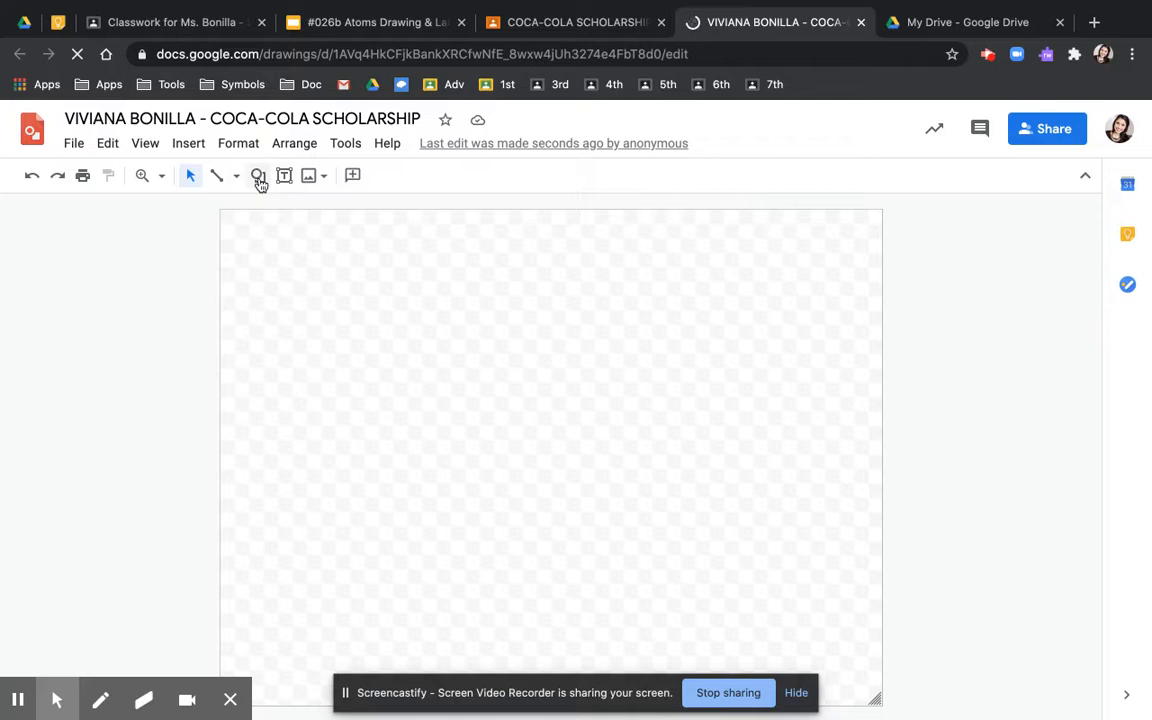
left_click(258, 176)
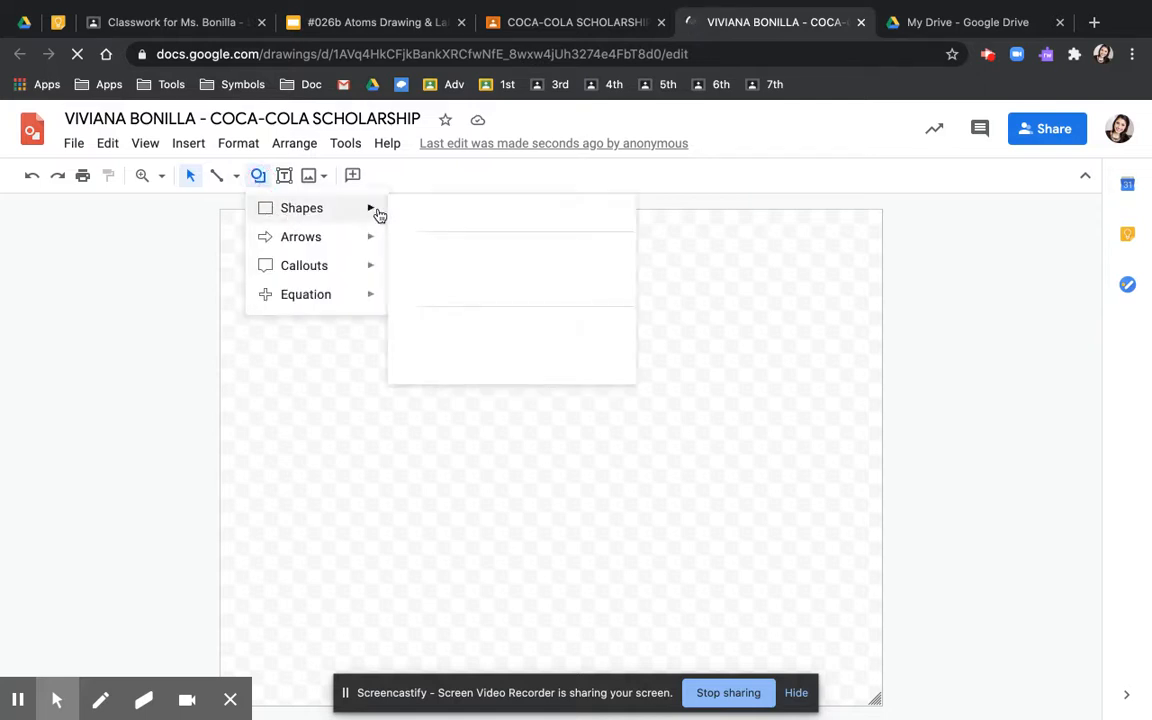
left_click(300, 208)
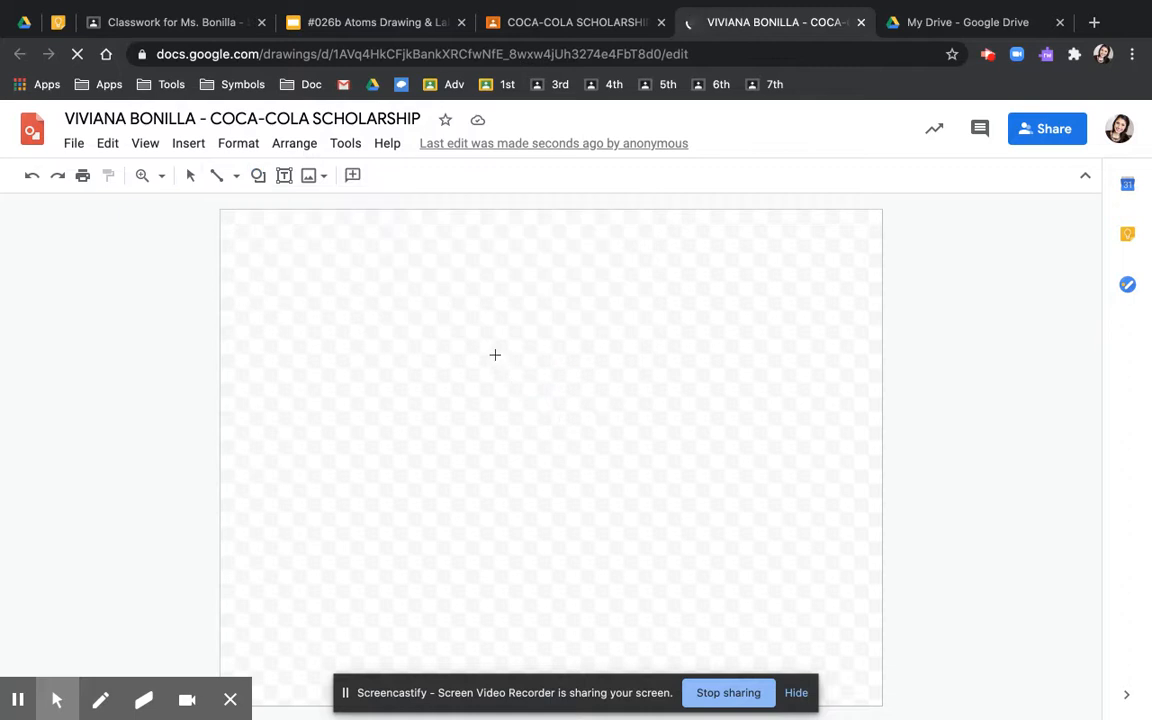
left_click_drag(496, 356, 556, 430)
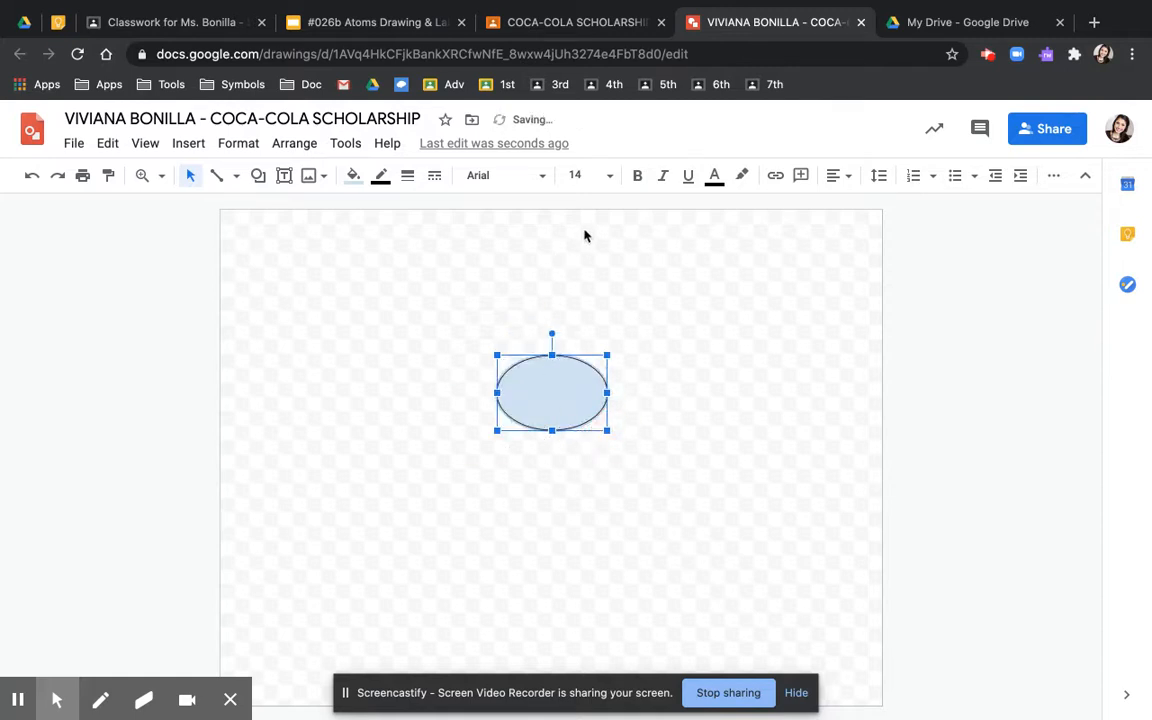
Return to the COCA-COLA SCHOLARSHIP assignment page showing the attached drawing.
left_click(572, 22)
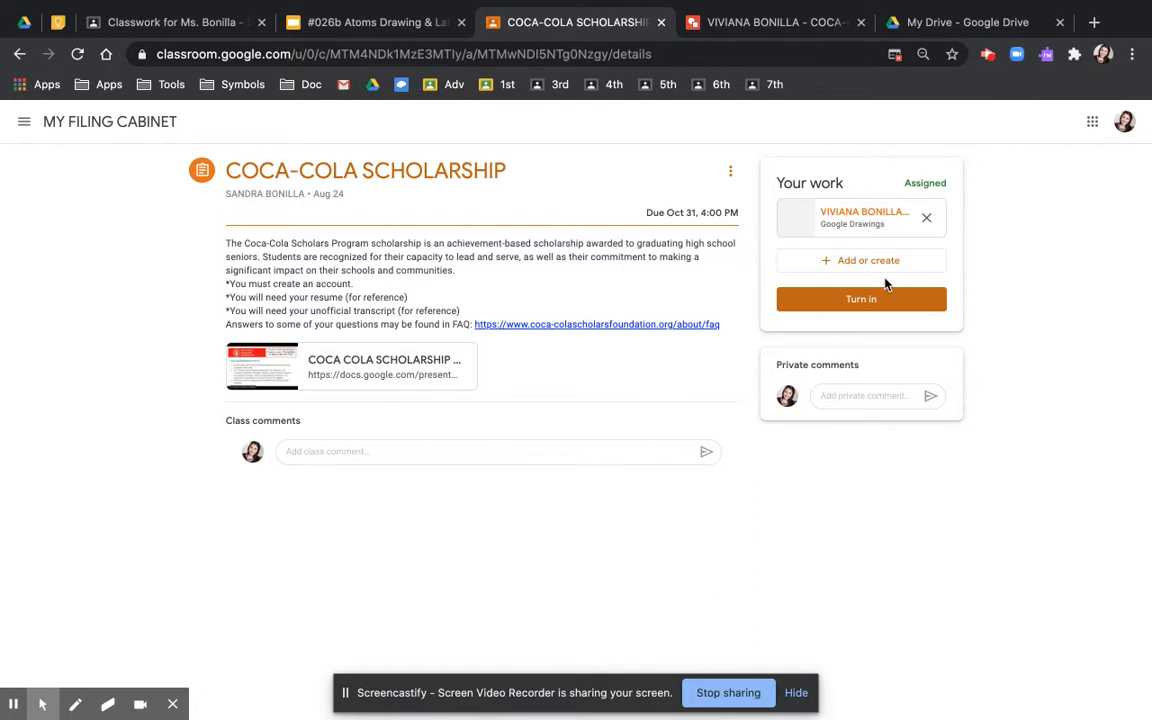
mouse_move(556, 132)
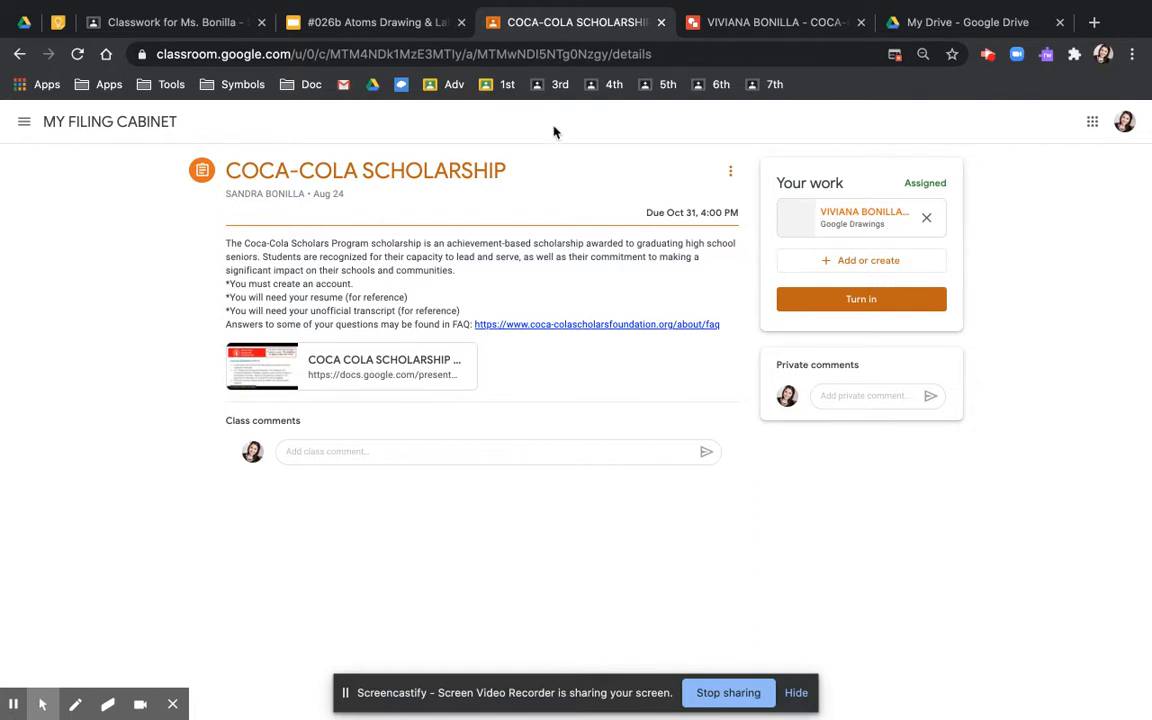
Bring the #026b Atoms Drawing & Label directions slide back into view.
left_click(376, 22)
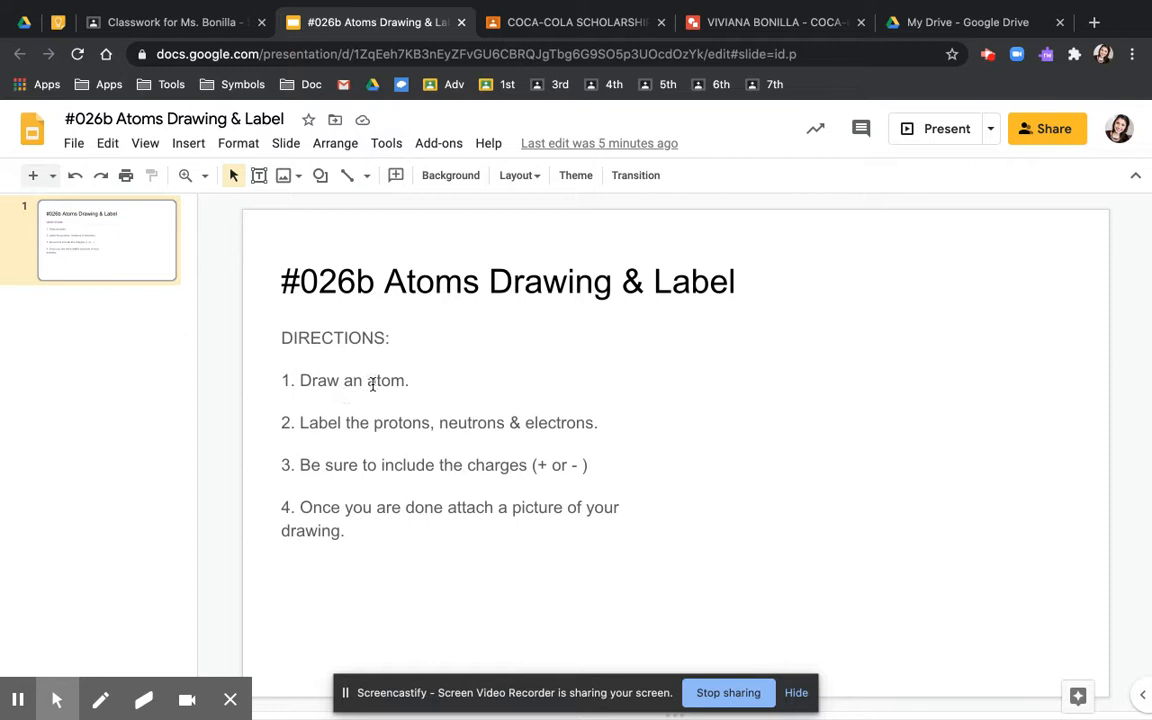
mouse_move(544, 448)
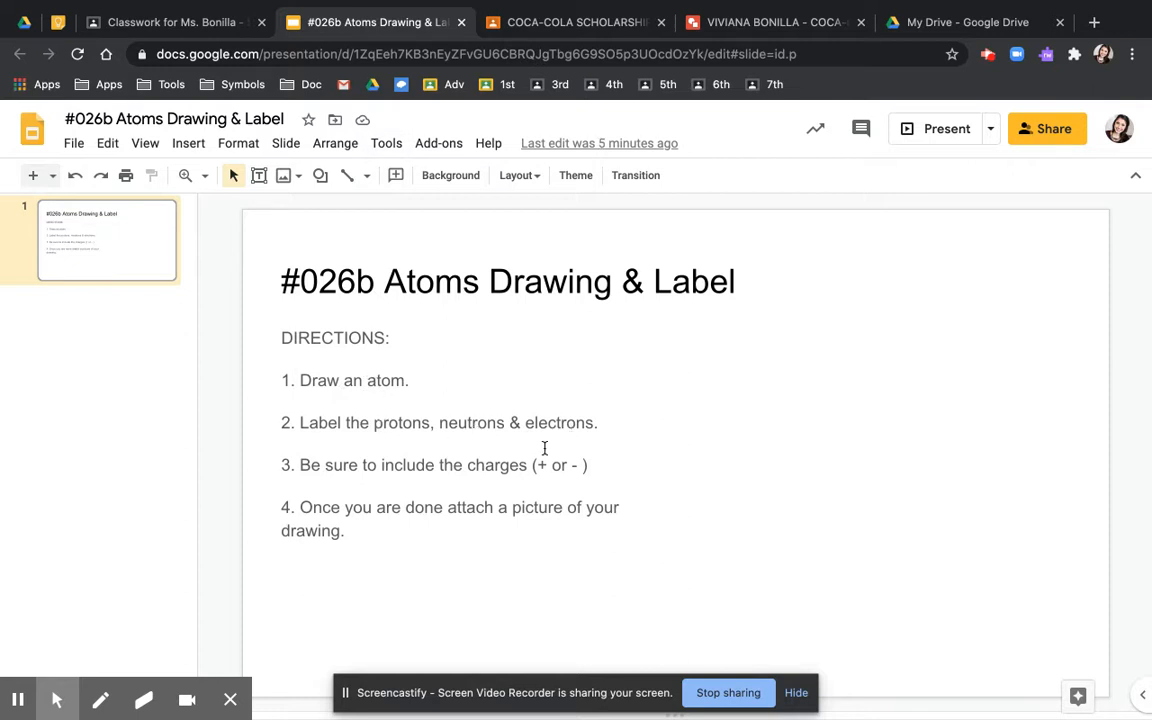
mouse_move(616, 458)
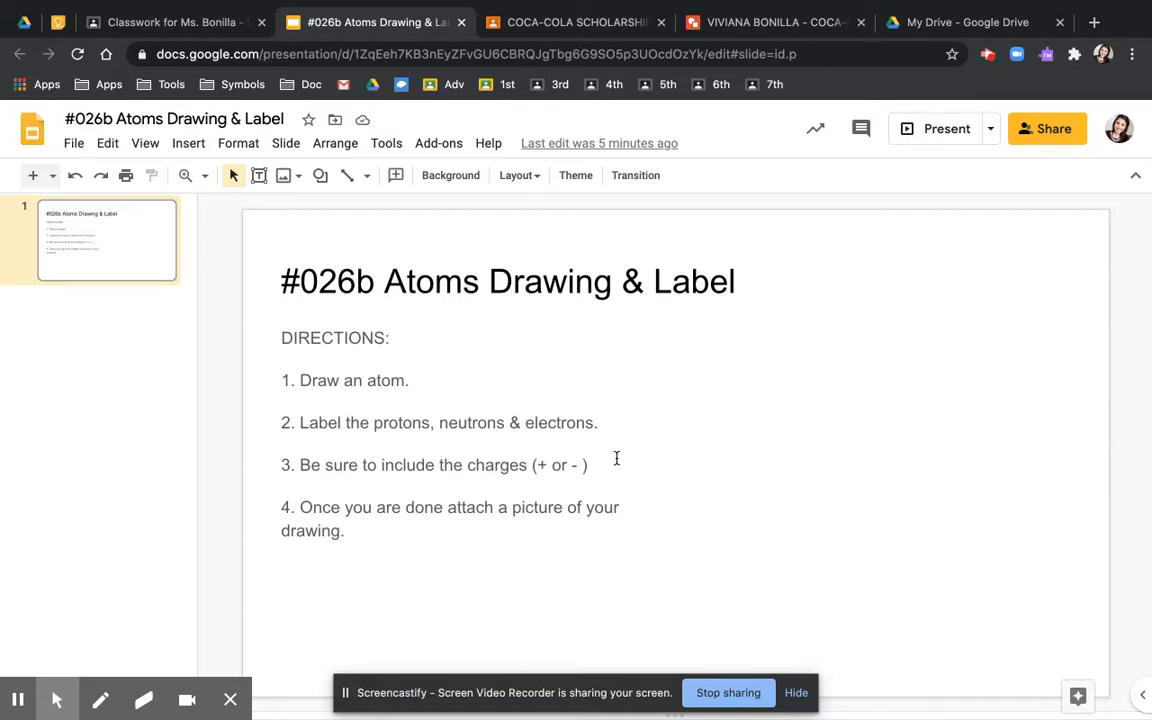
mouse_move(398, 632)
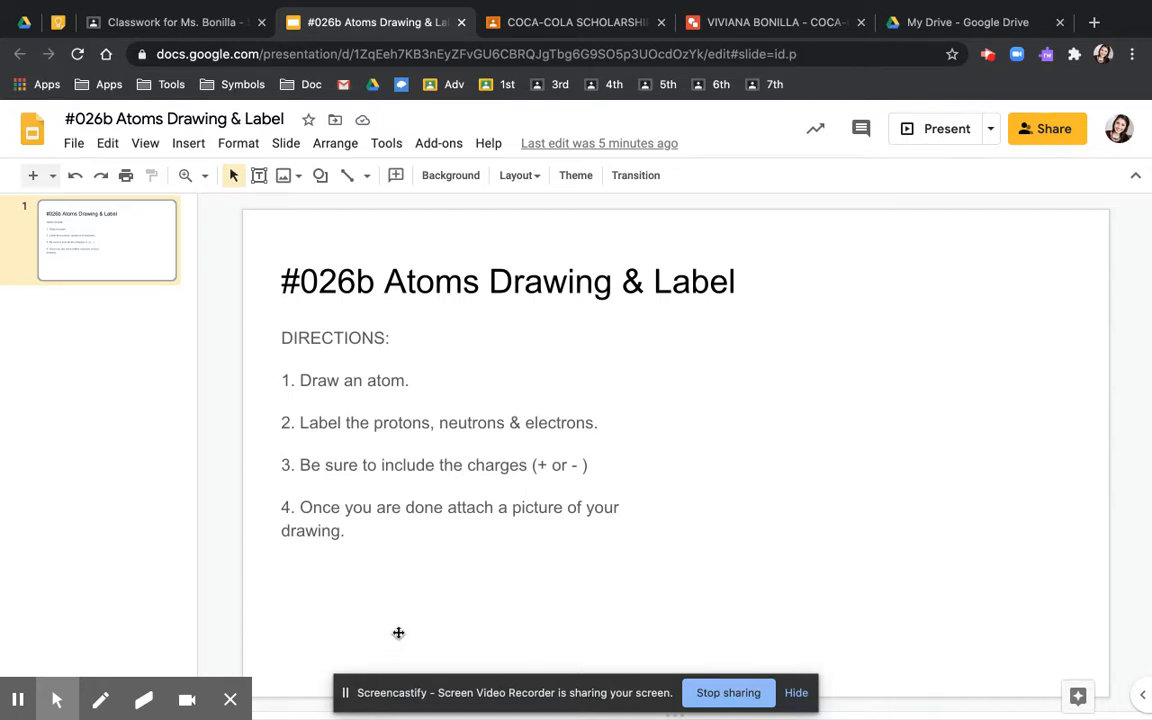